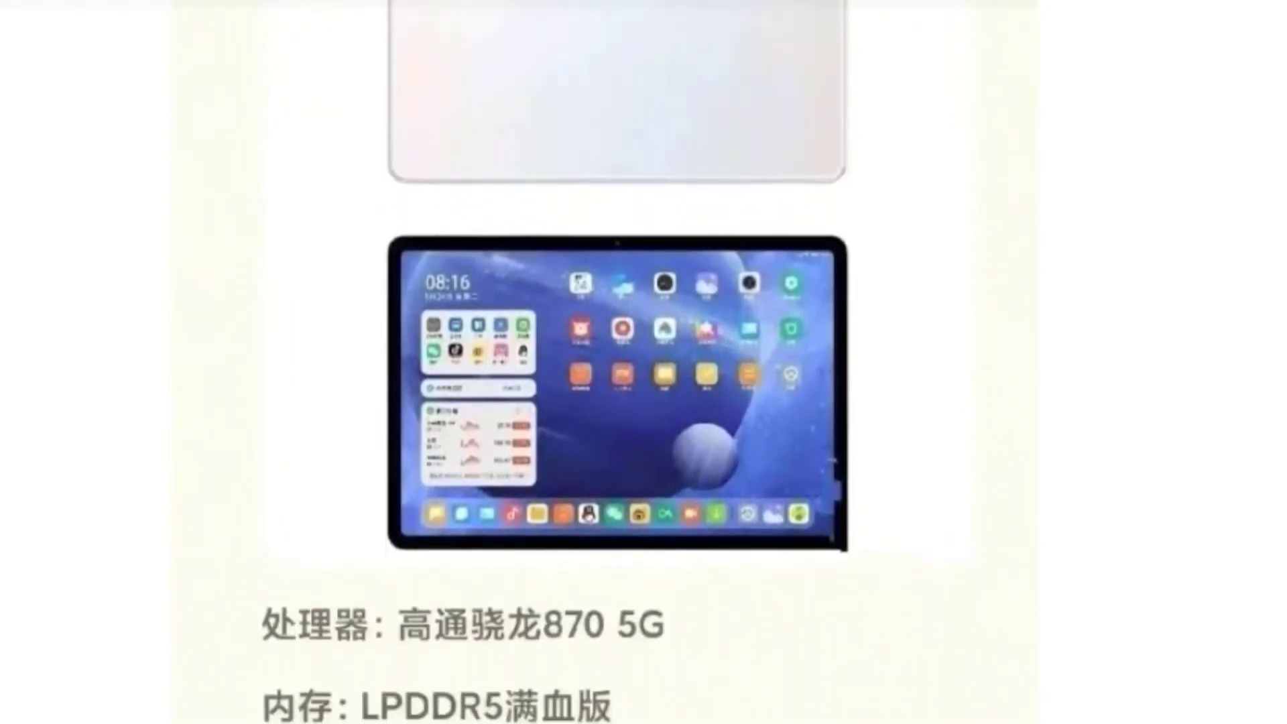
{"action": "scroll", "scroll_direction": "down", "scroll_amount": 3}
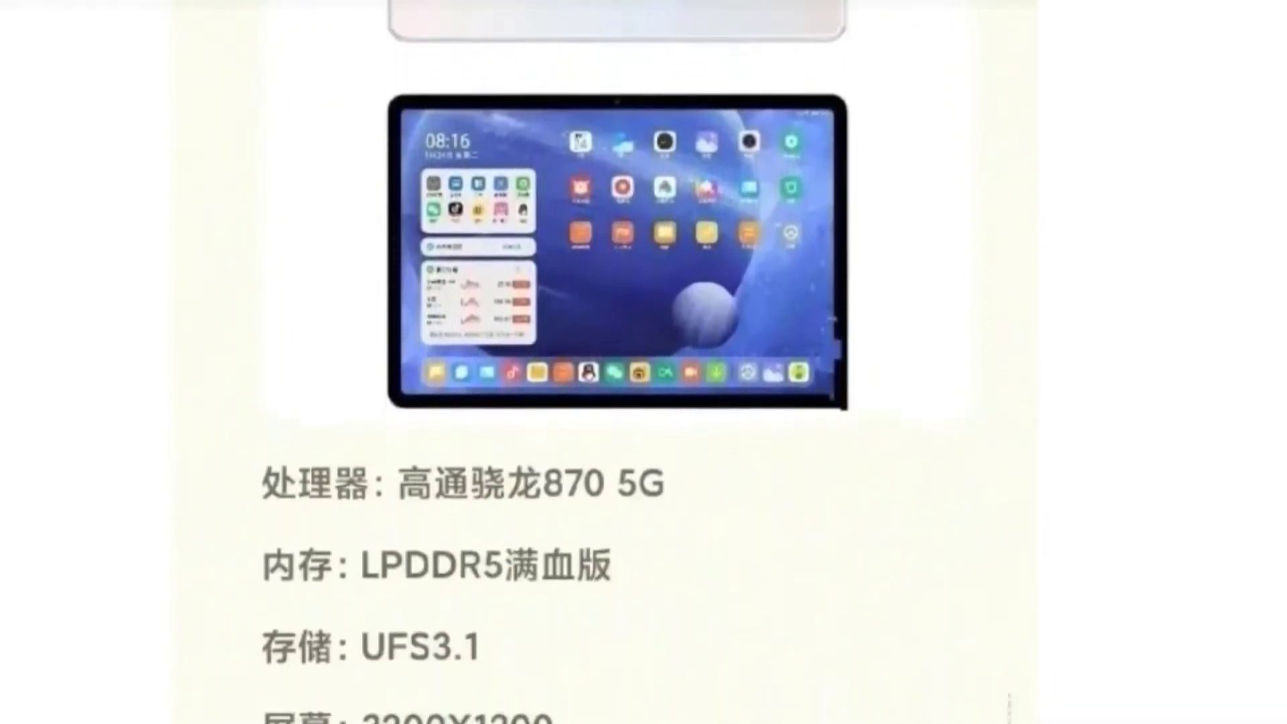
{"action": "scroll", "scroll_direction": "down", "scroll_amount": 3}
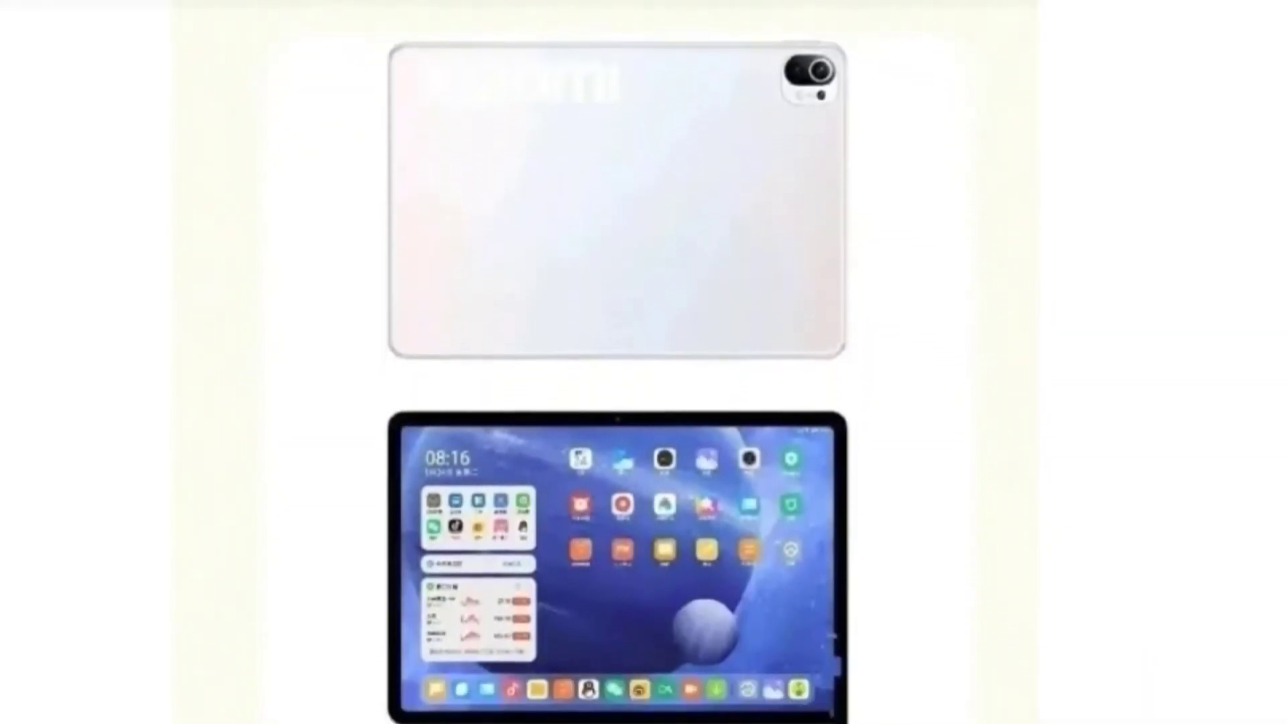
{"action": "scroll", "scroll_direction": "down", "scroll_amount": 3}
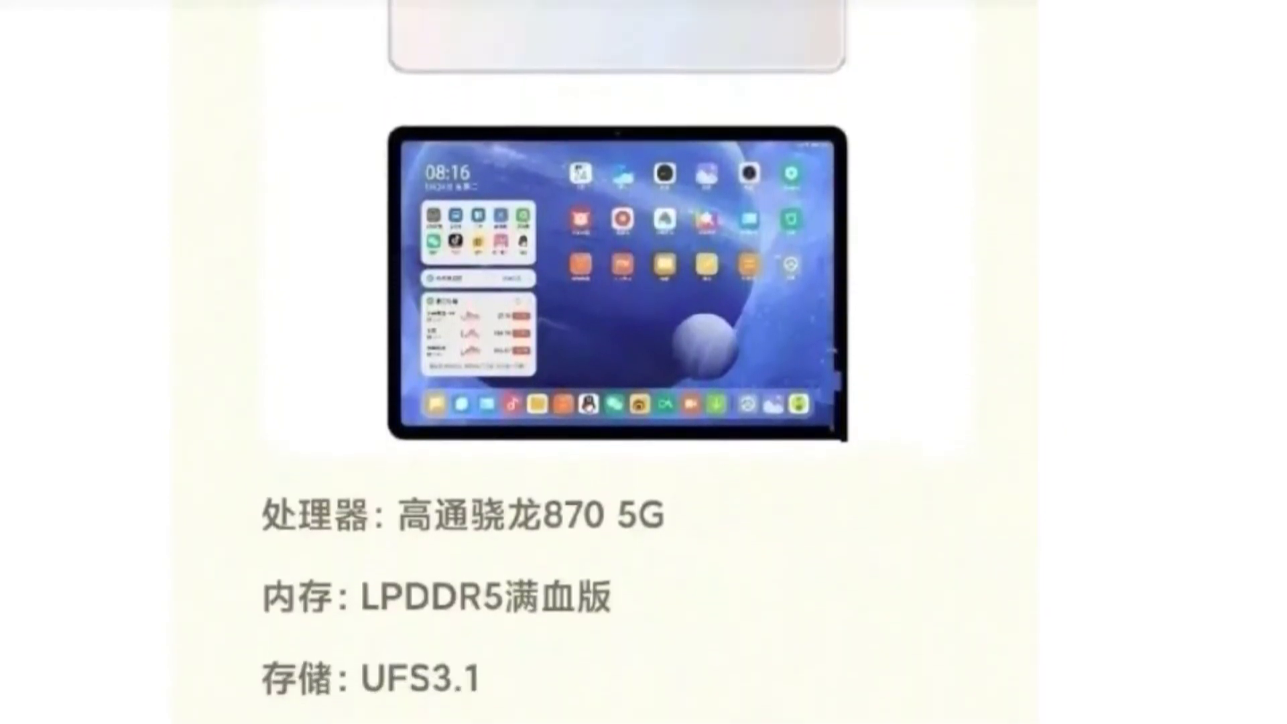
{"action": "scroll", "scroll_direction": "down", "scroll_amount": 3}
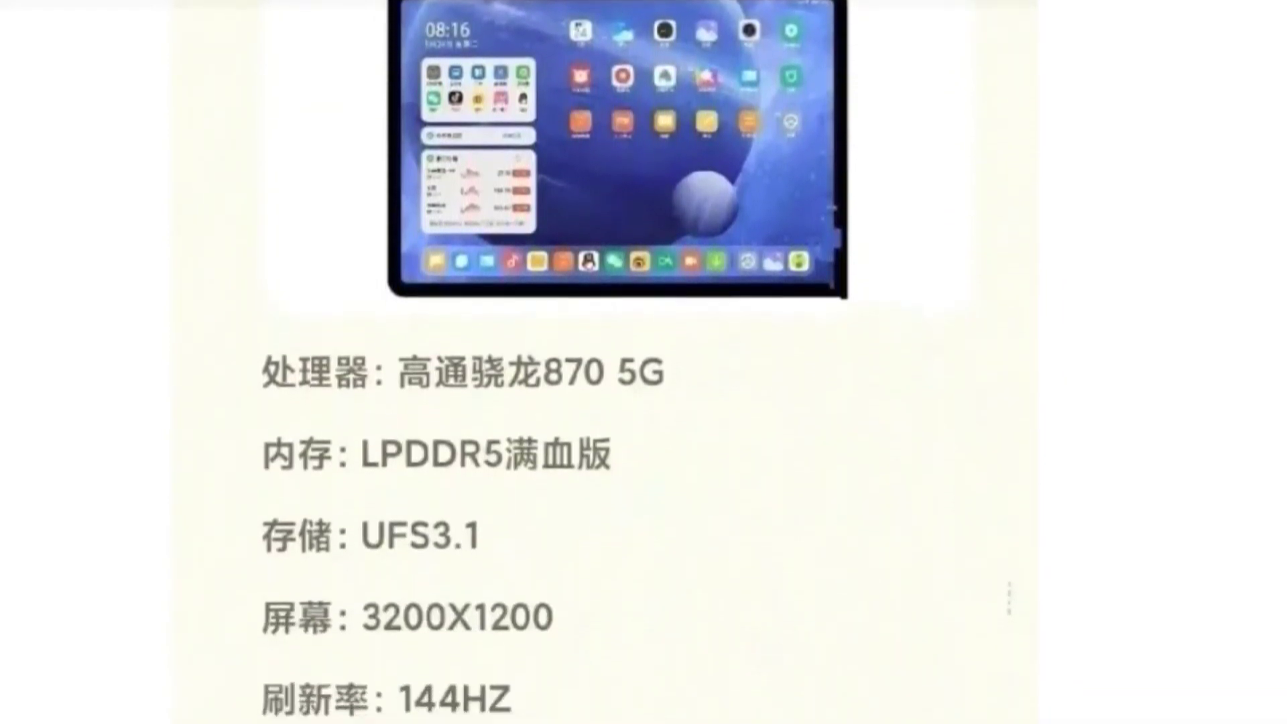
{"action": "scroll", "scroll_direction": "down", "scroll_amount": 3}
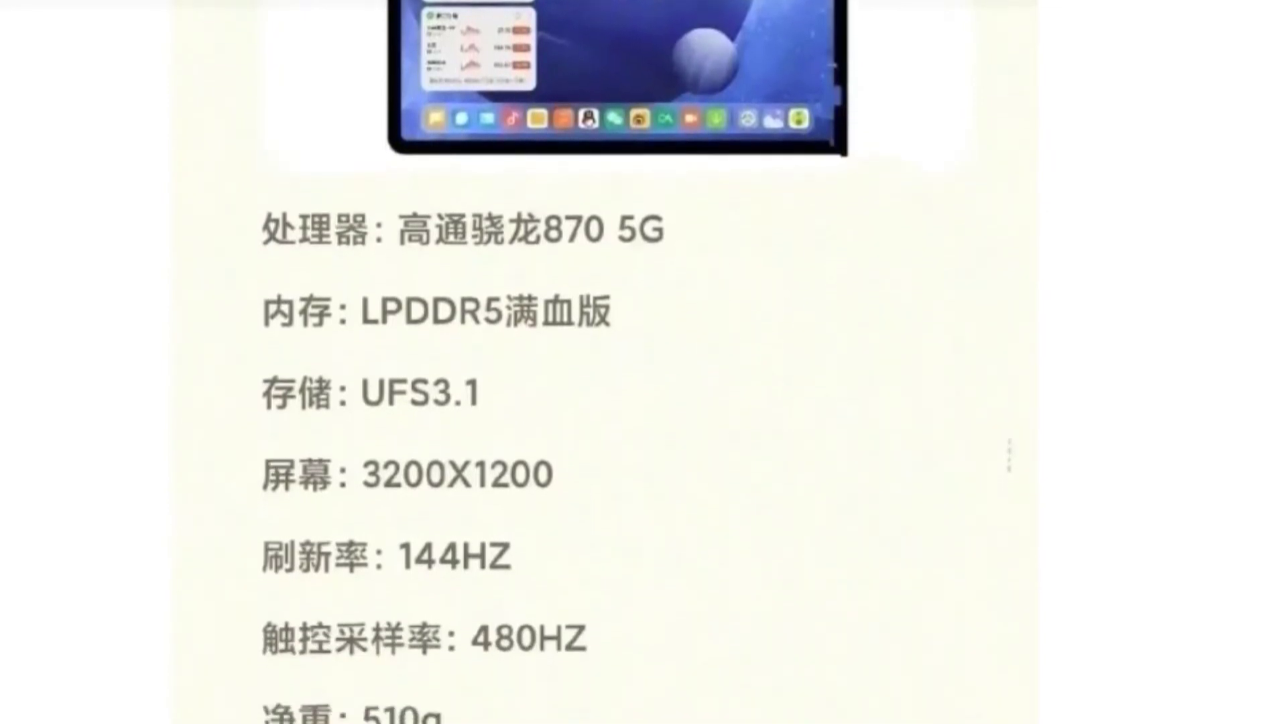
{"action": "scroll", "scroll_direction": "down", "scroll_amount": 3}
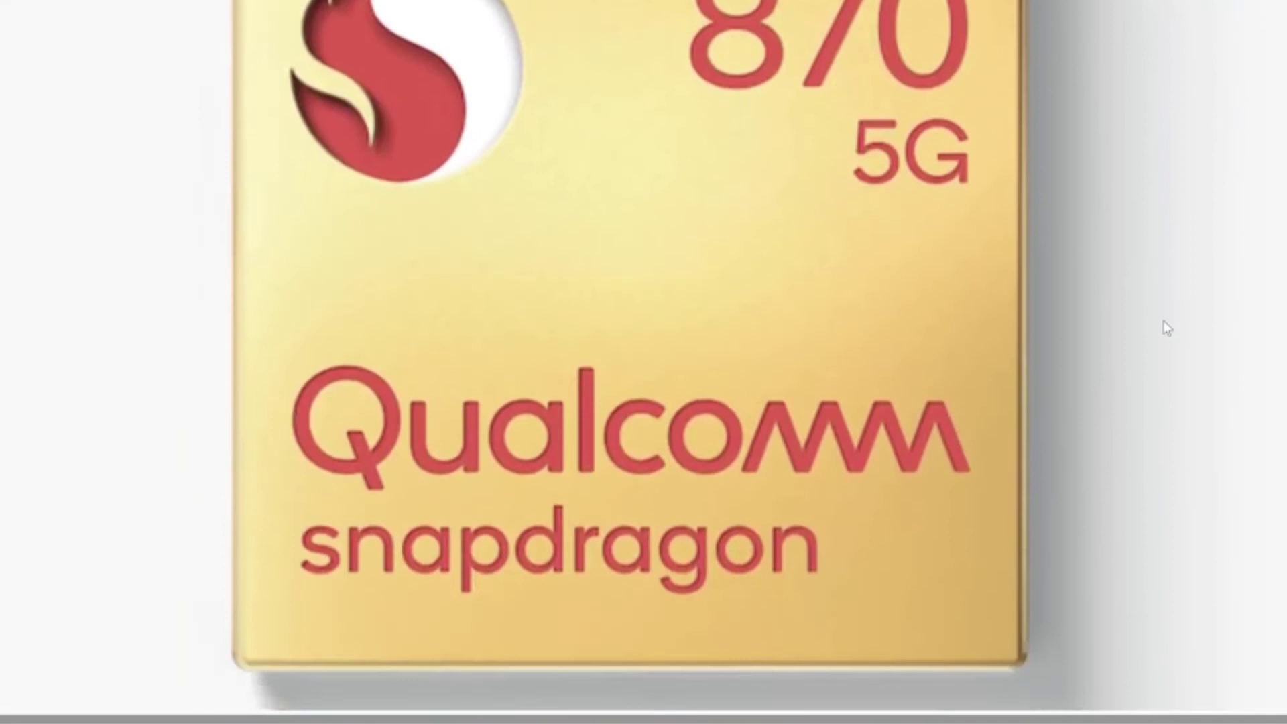
{"action": "scroll", "scroll_direction": "down", "scroll_amount": 3}
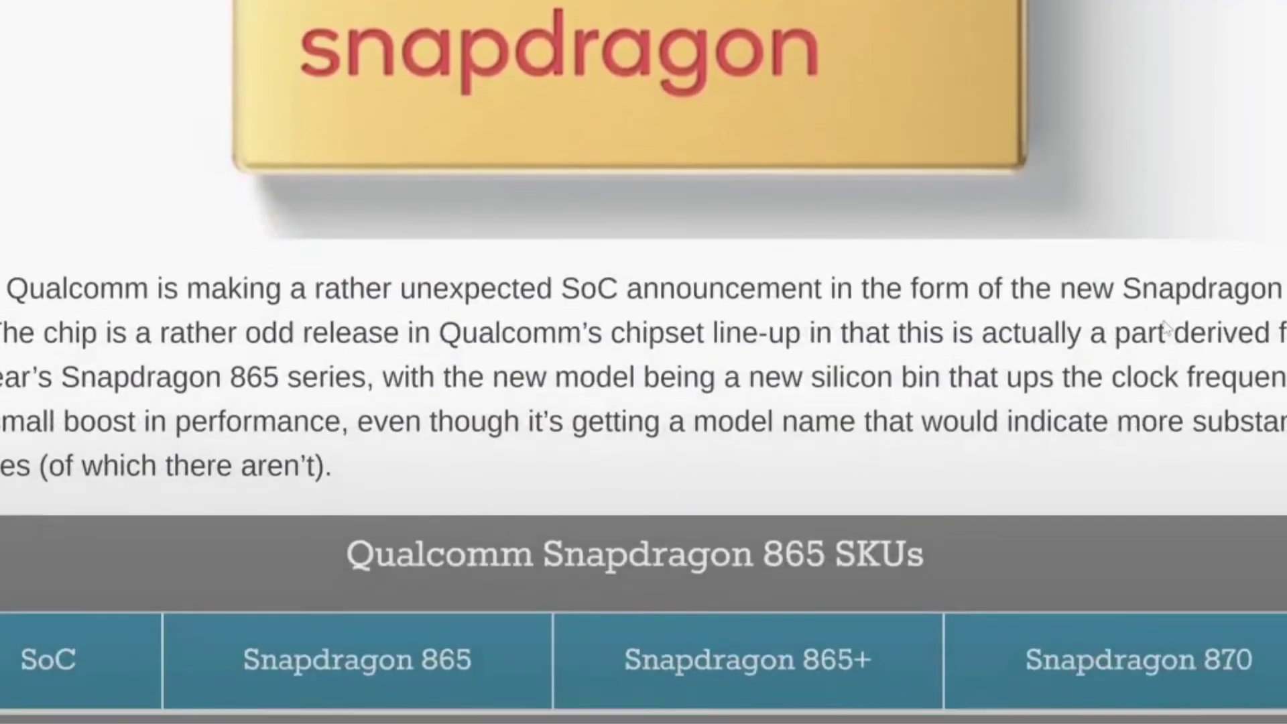